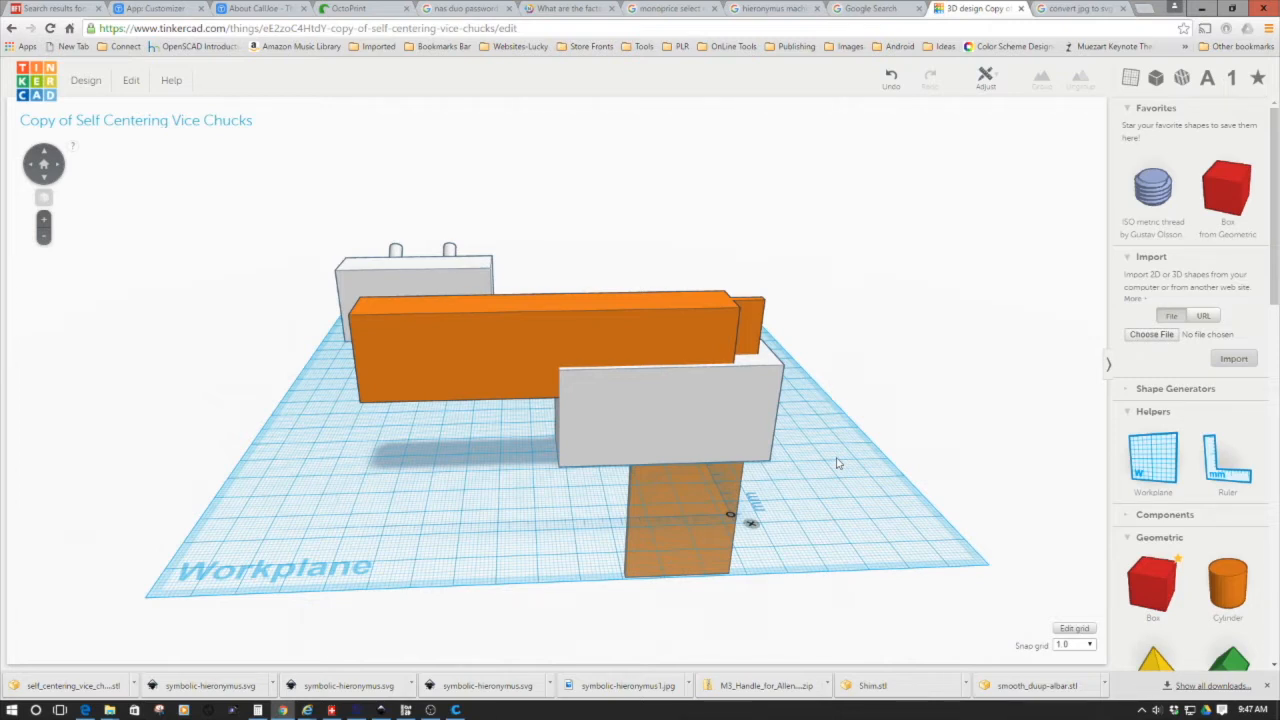
pyautogui.moveTo(304, 400)
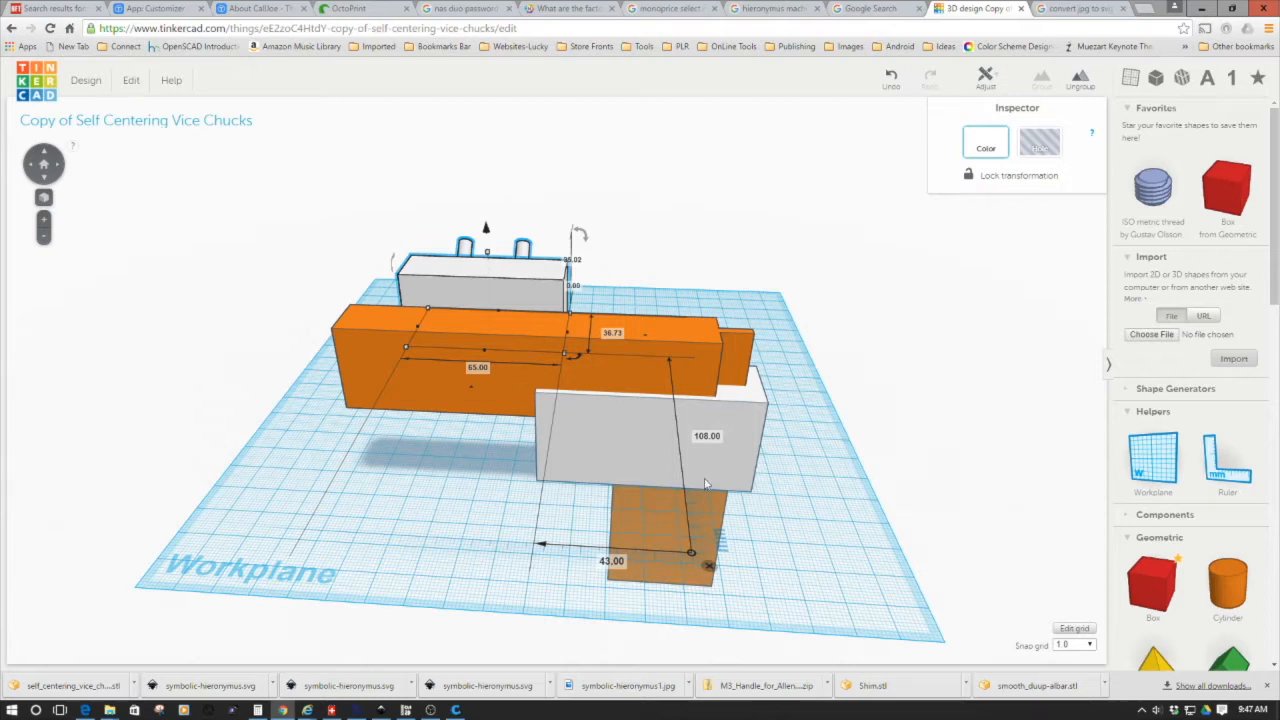
pyautogui.moveTo(588, 486)
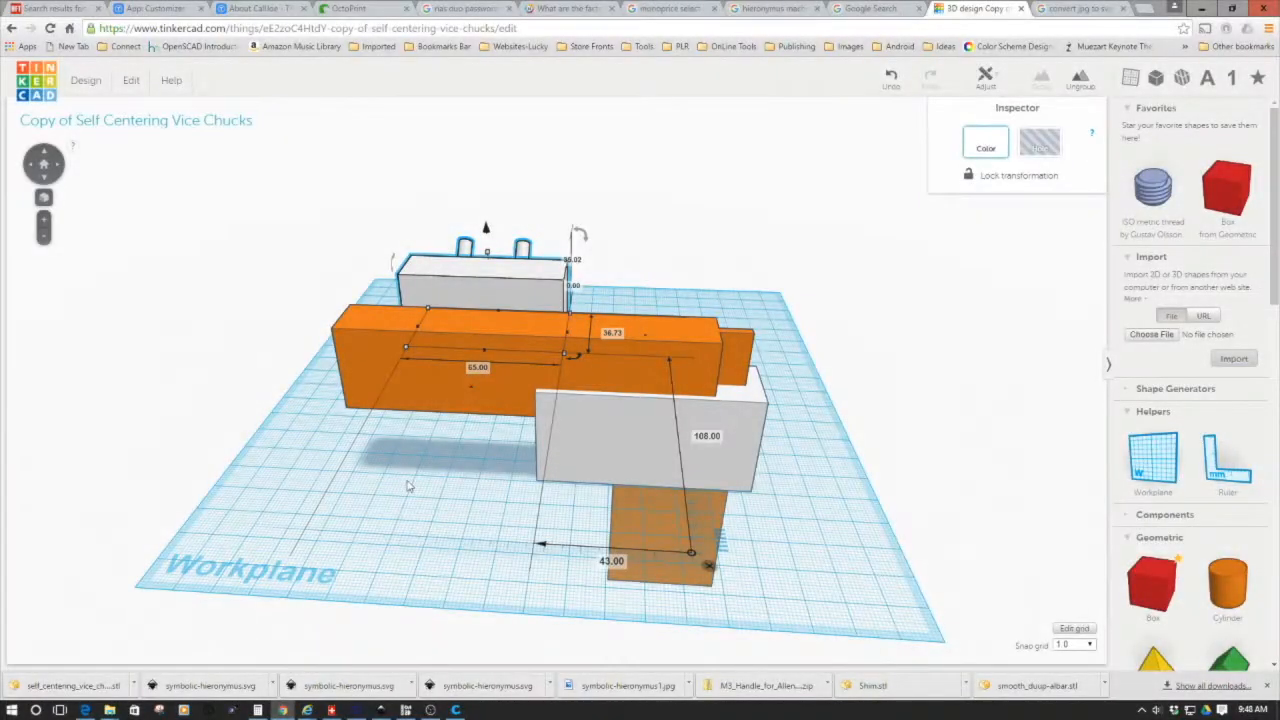
pyautogui.moveTo(450, 488)
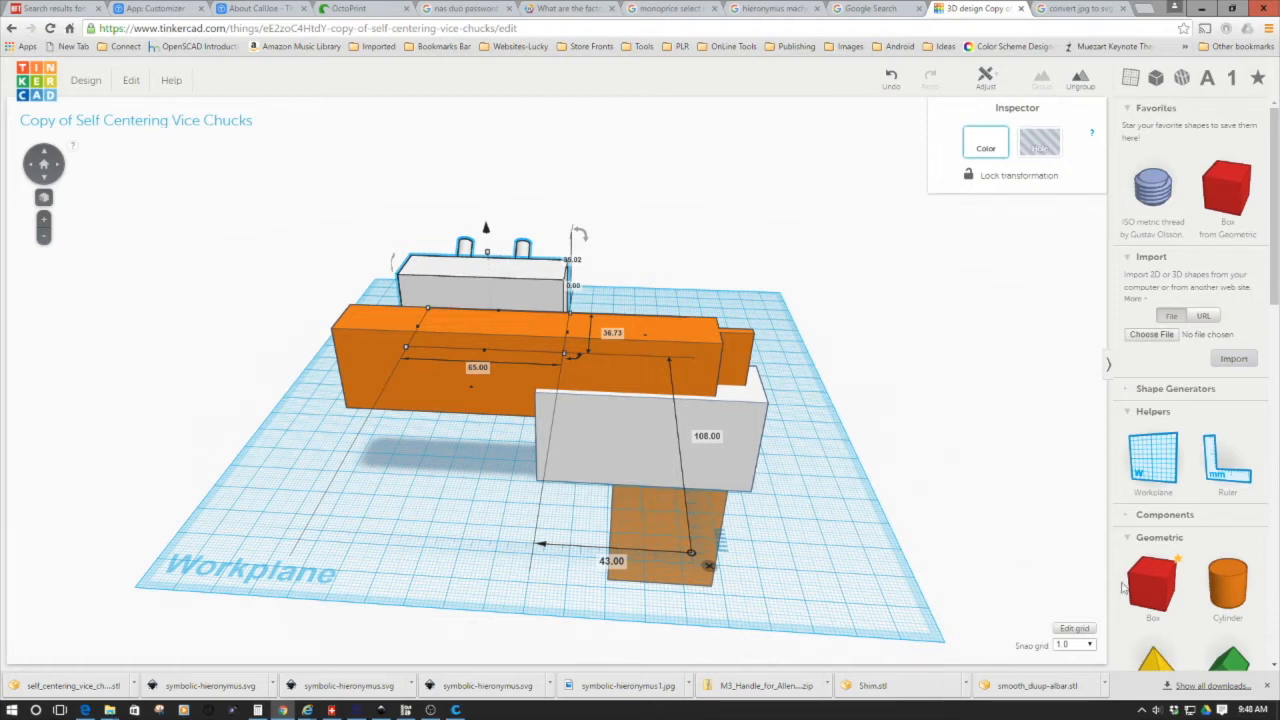
pyautogui.moveTo(572, 340)
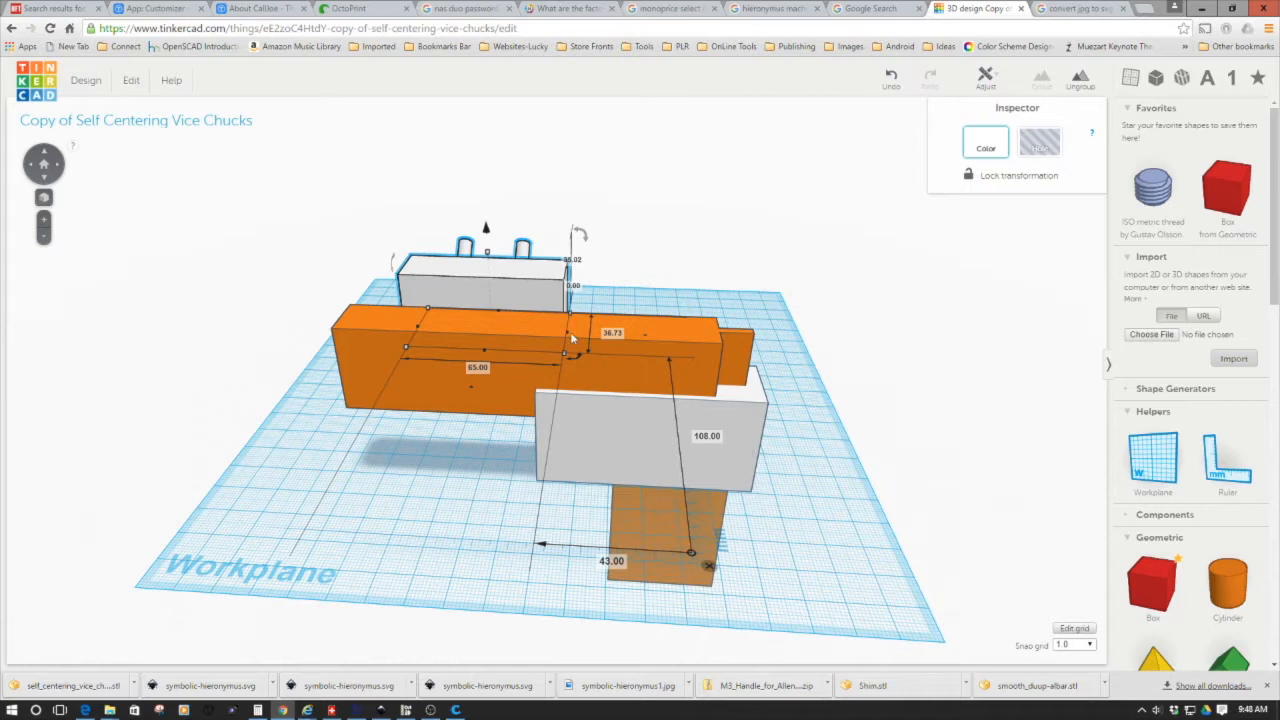
pyautogui.moveTo(836, 478)
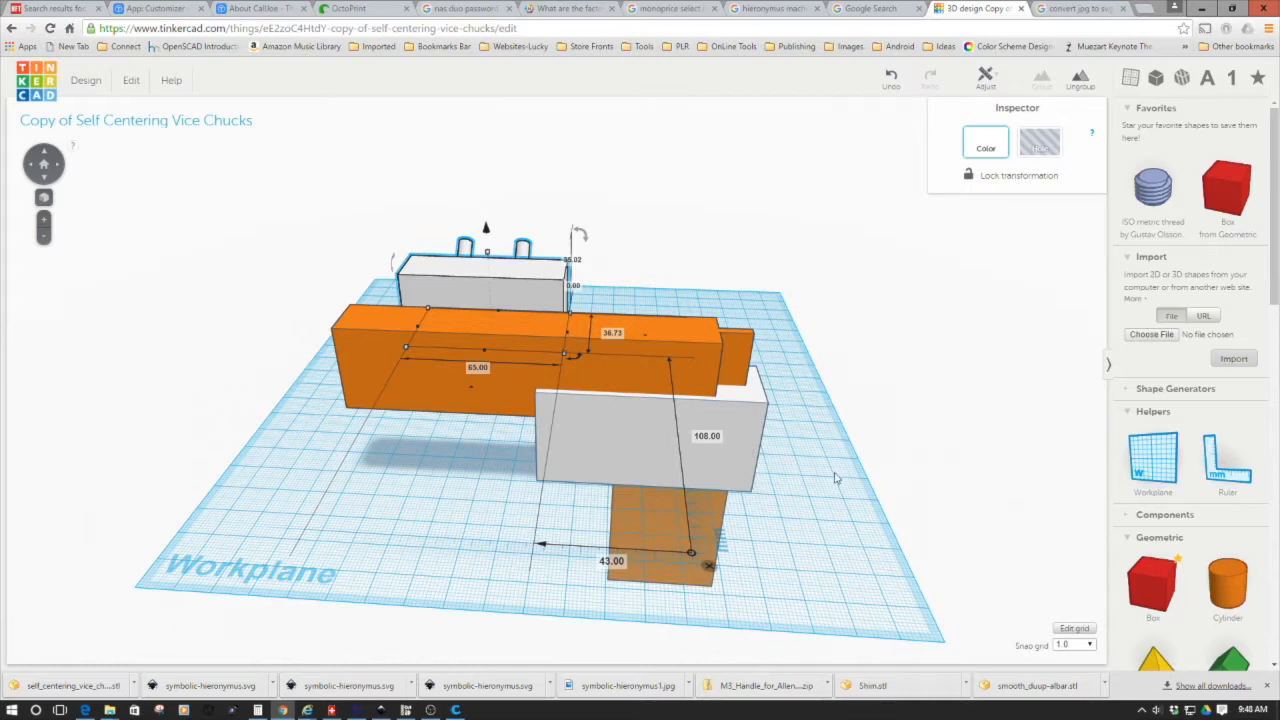
pyautogui.moveTo(840, 514)
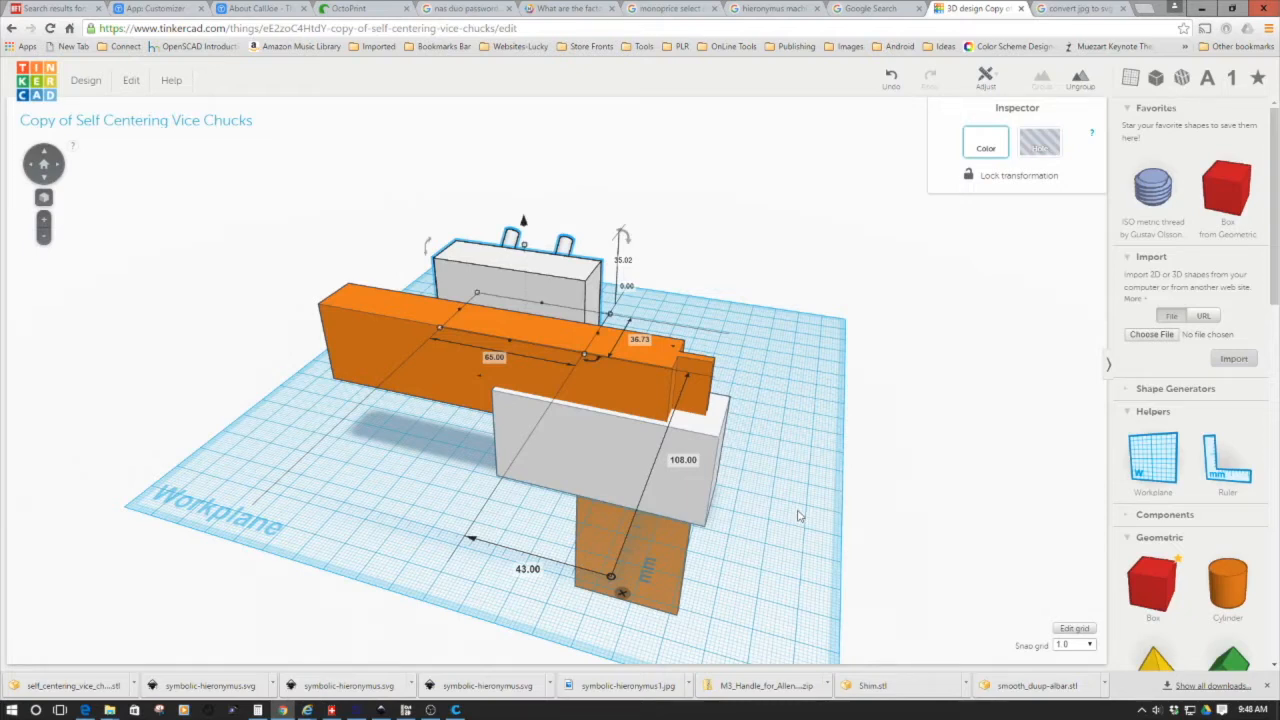
pyautogui.moveTo(448, 374)
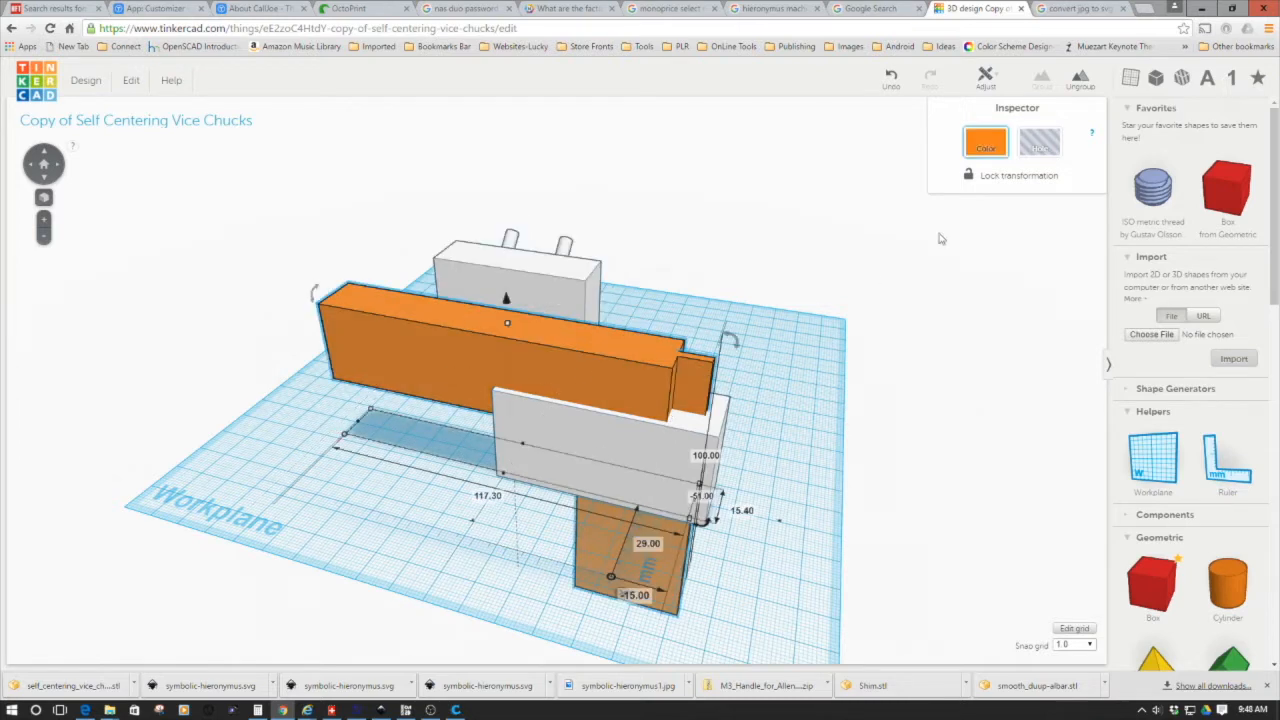
# Step: Convert the selected orange T-square jaw and base pieces into hole shapes
pyautogui.click(1040, 142)
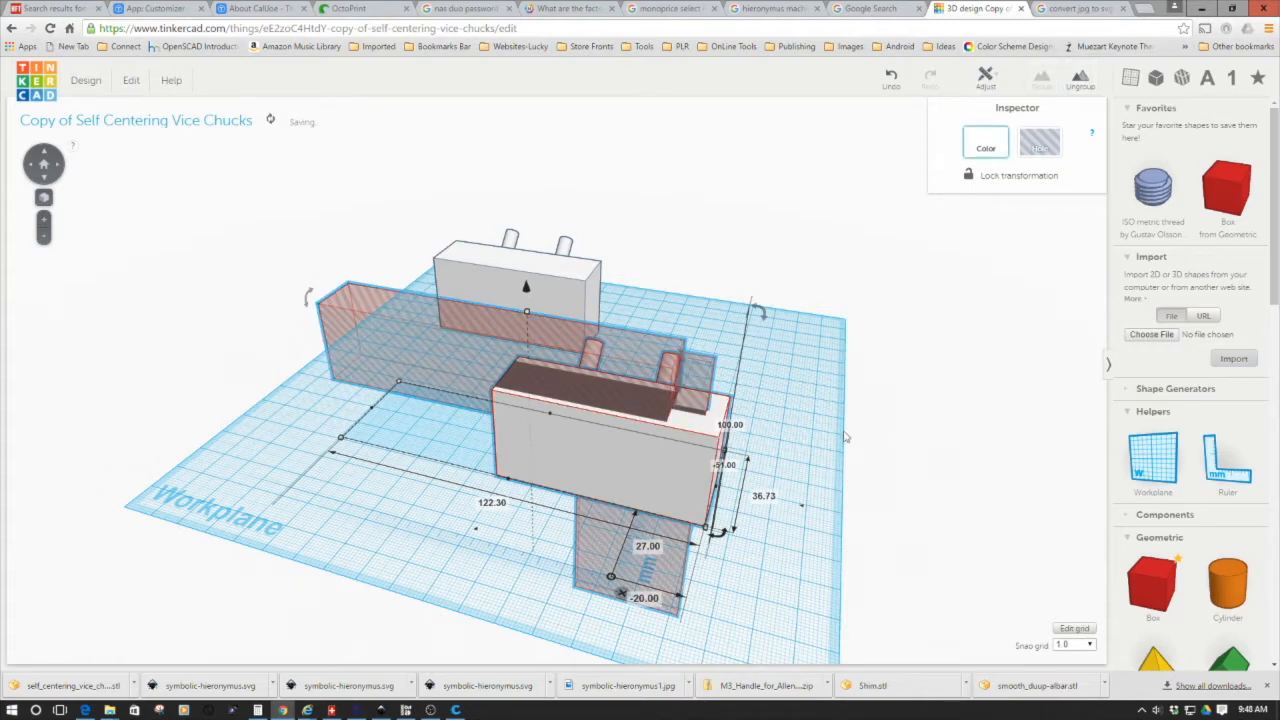
# Step: Group the holes with the white block to carve the T-square-shaped slot, then select the holster
pyautogui.click(430, 490)
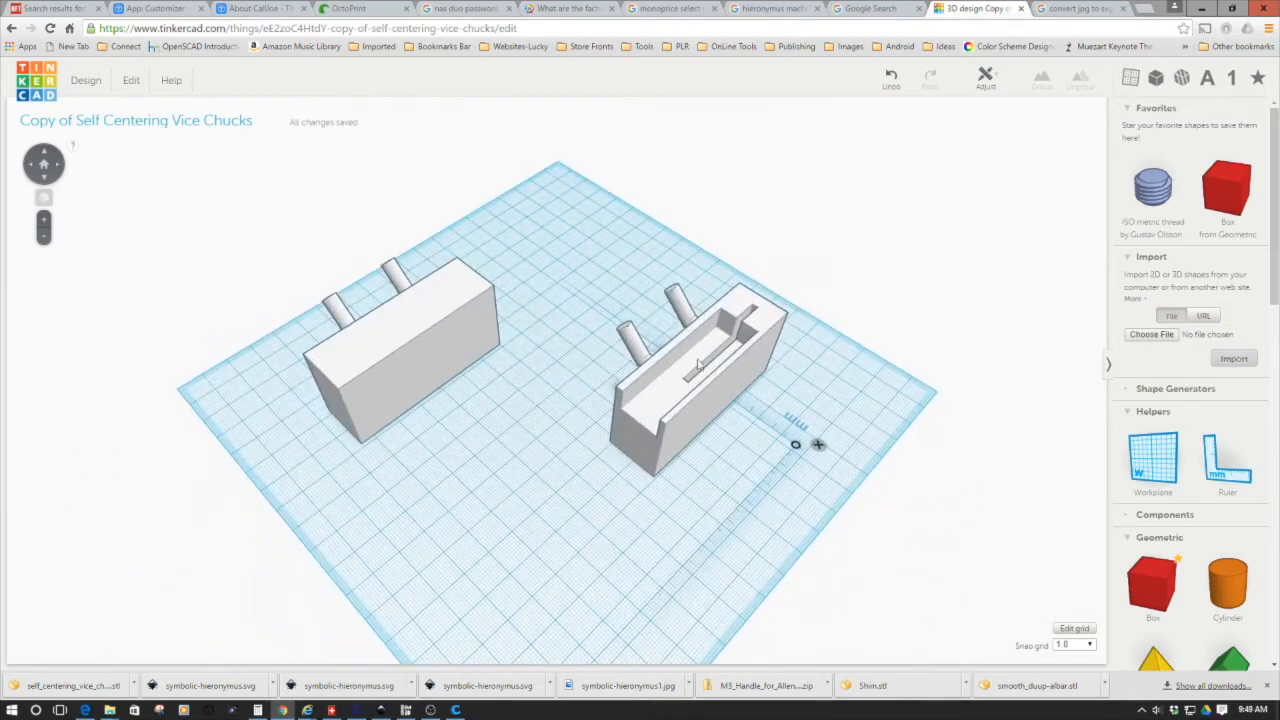
pyautogui.click(700, 380)
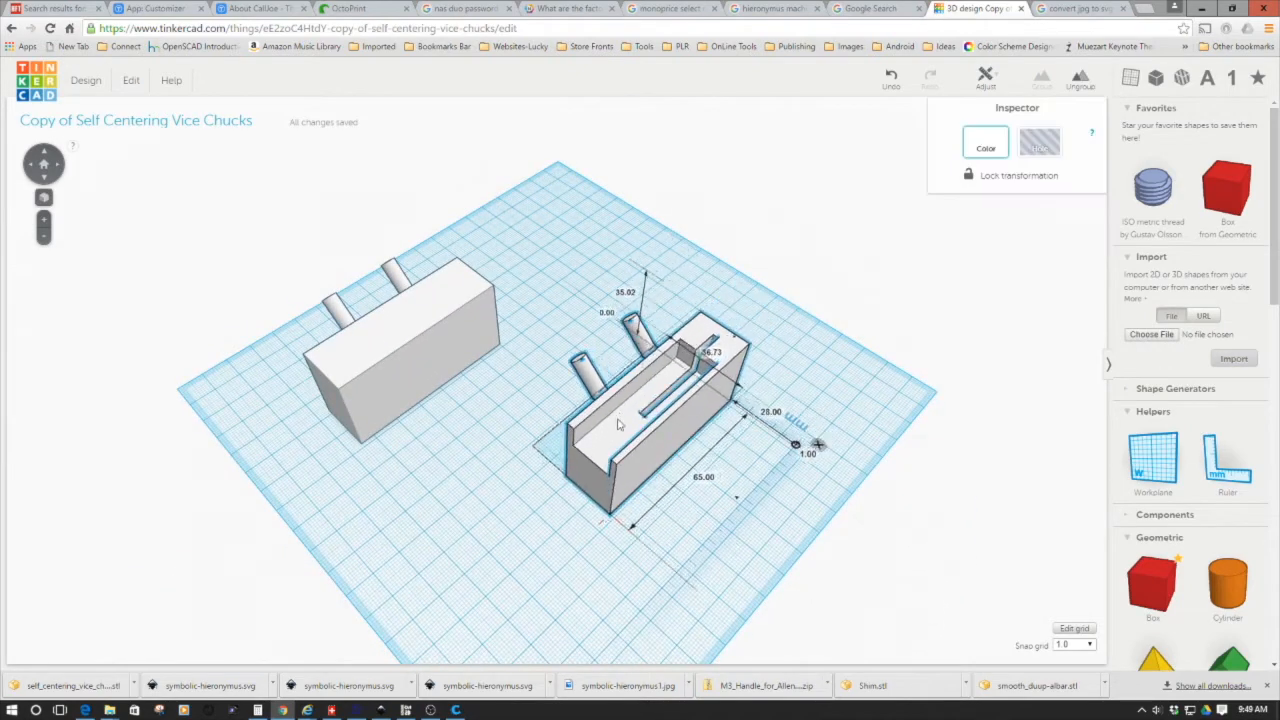